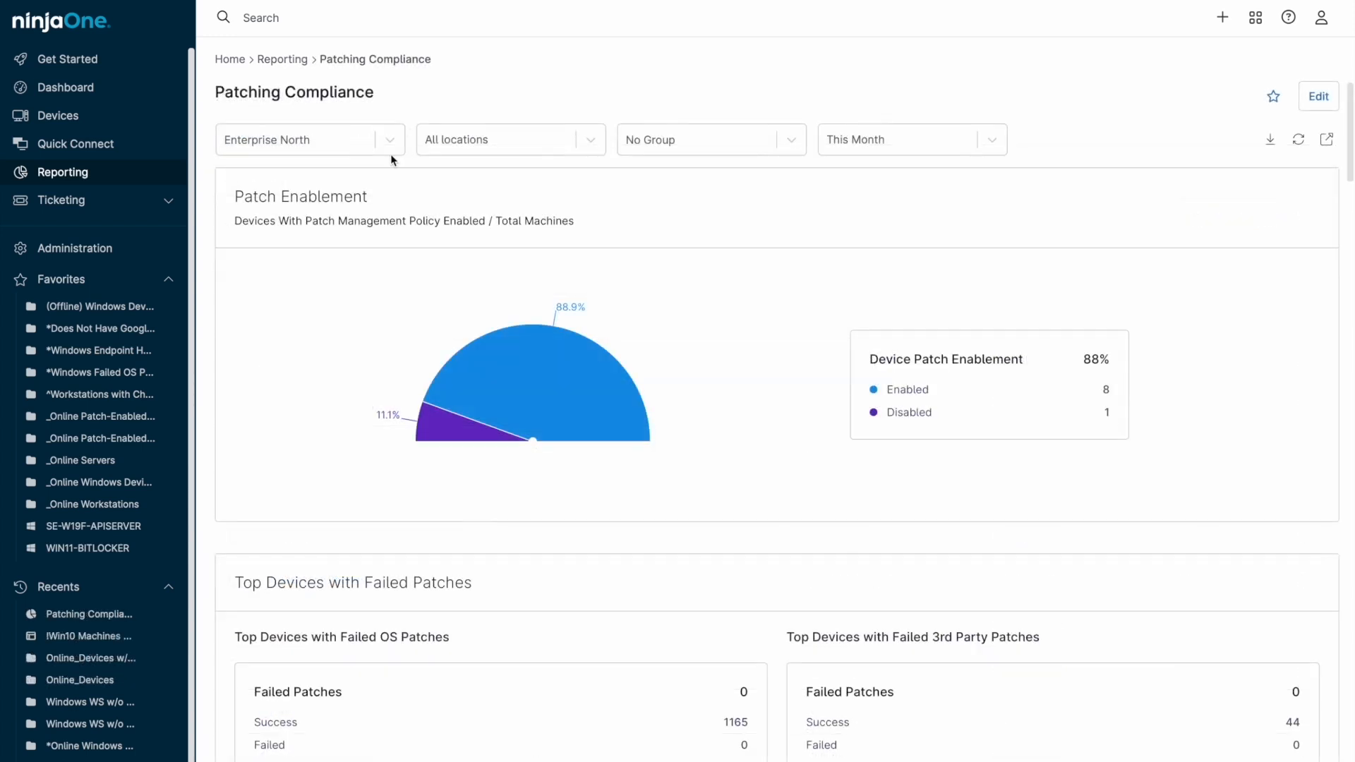
pyautogui.scroll(-3)
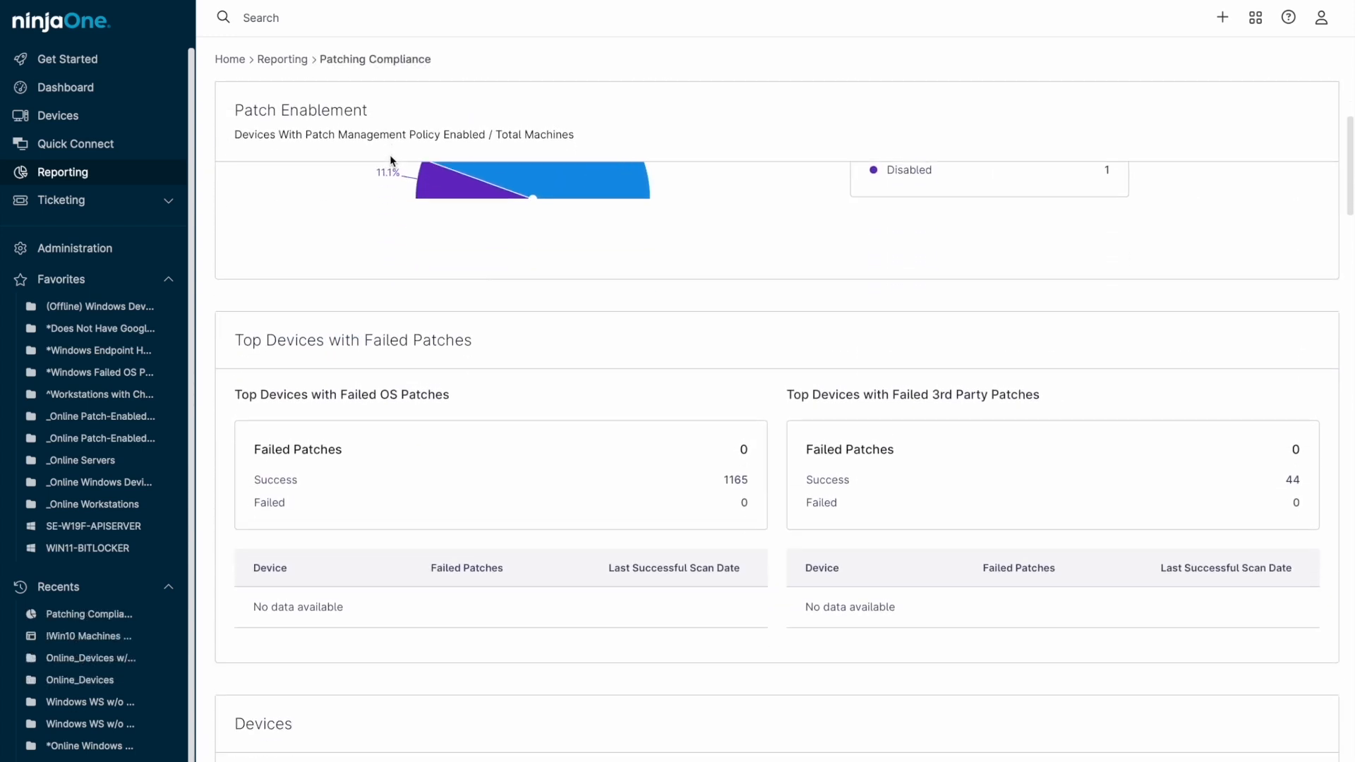
pyautogui.scroll(-3)
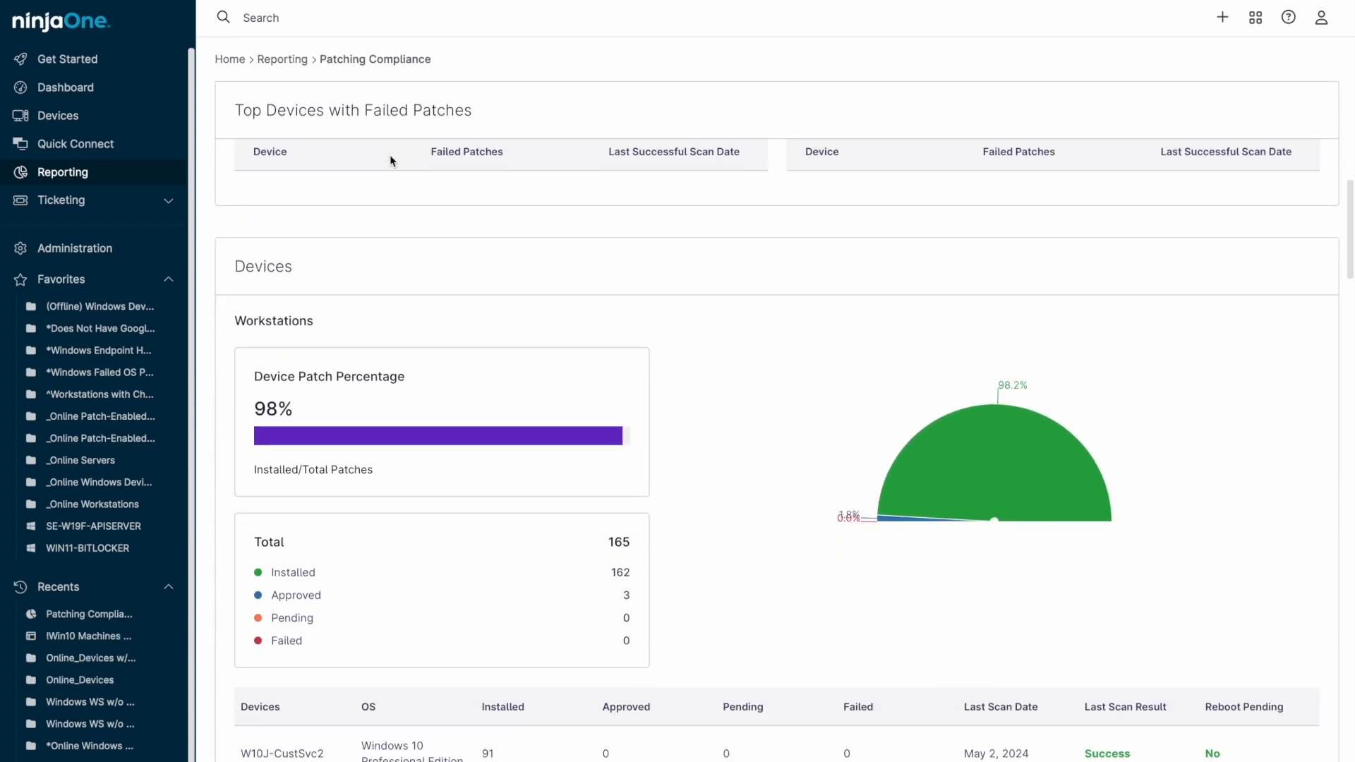